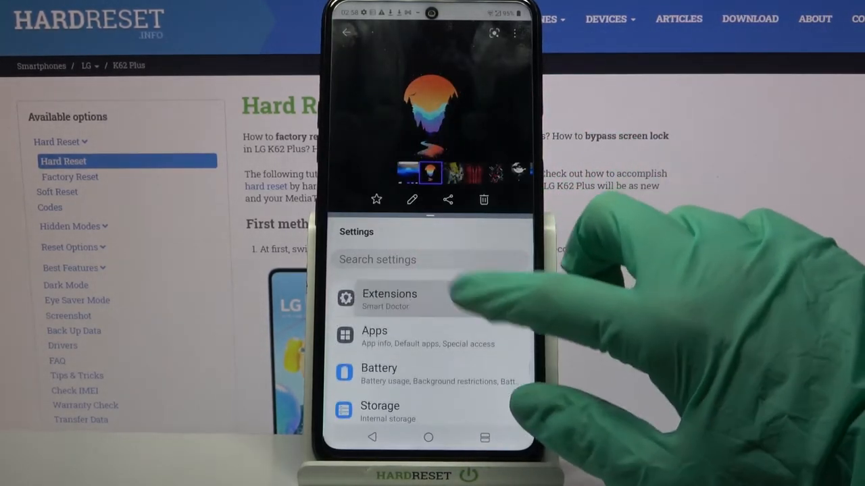
- Open Extensions in the lower Settings pane, then go to the home screen
left_click(389, 299)
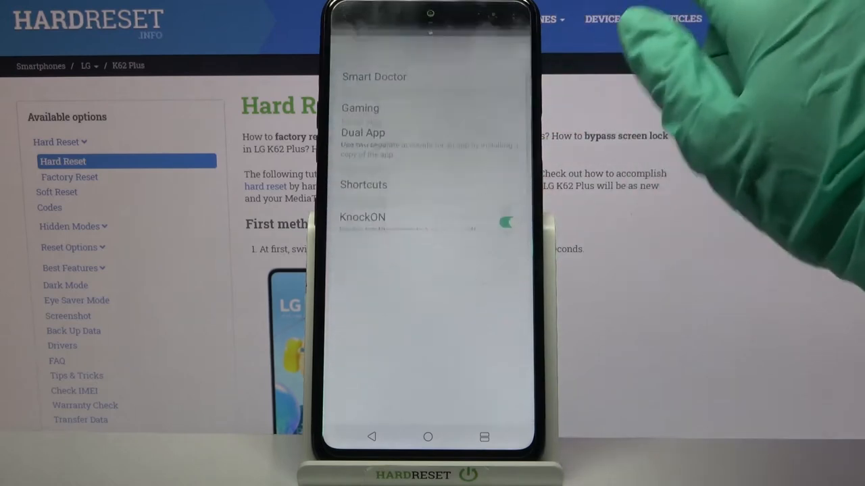
left_click(428, 436)
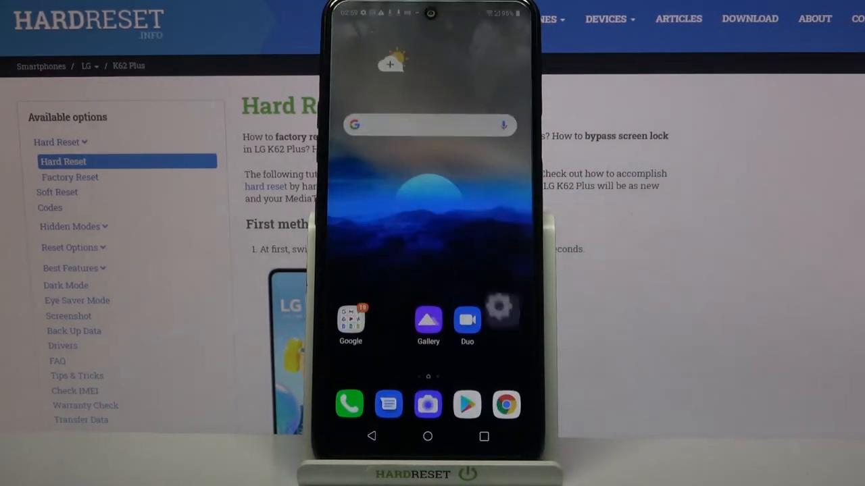